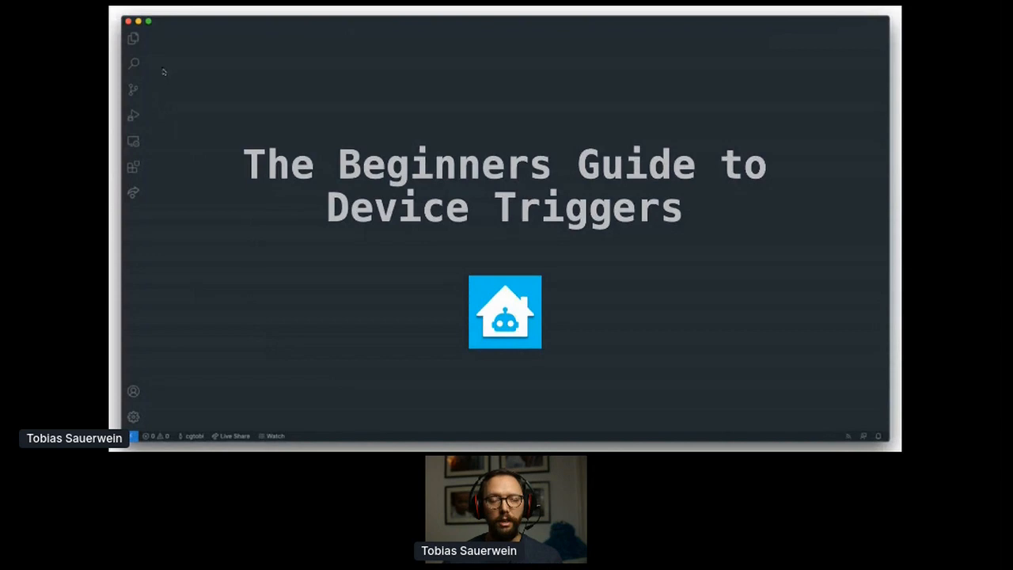
mouse_move(205, 75)
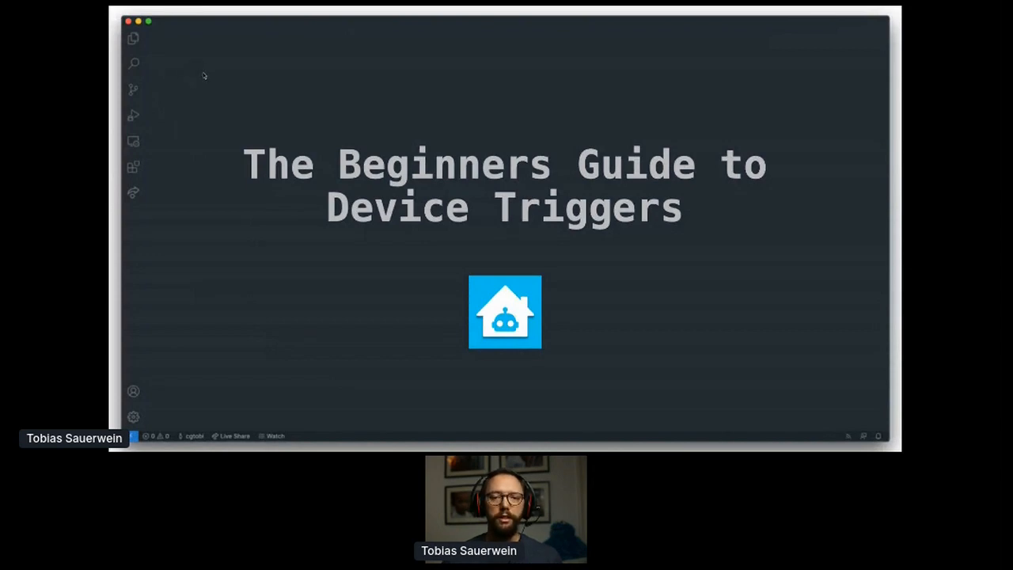
mouse_move(220, 35)
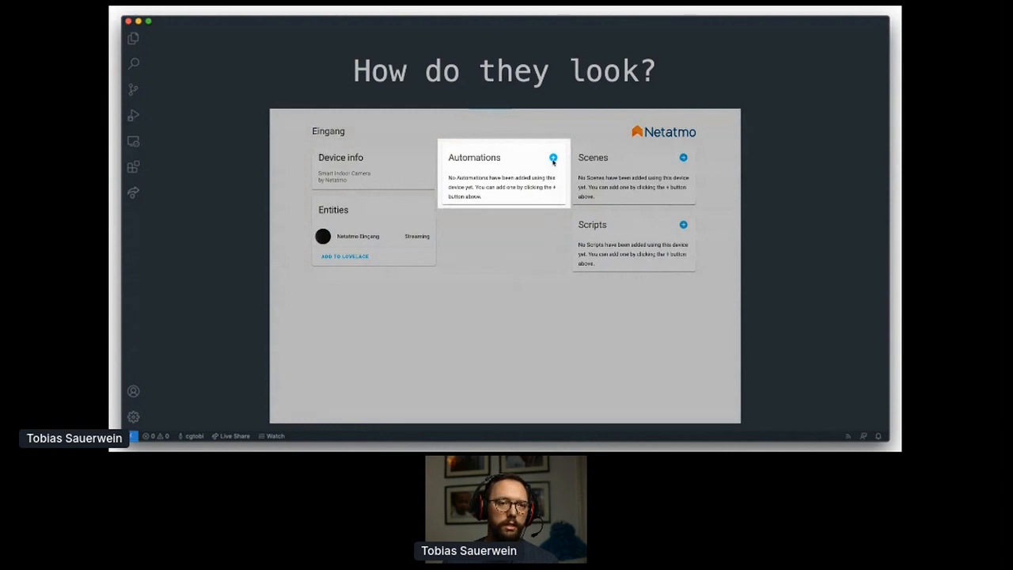
Add an automation from the Eingang device page using 'Netatmo Eingang detected movement'.
left_click(553, 157)
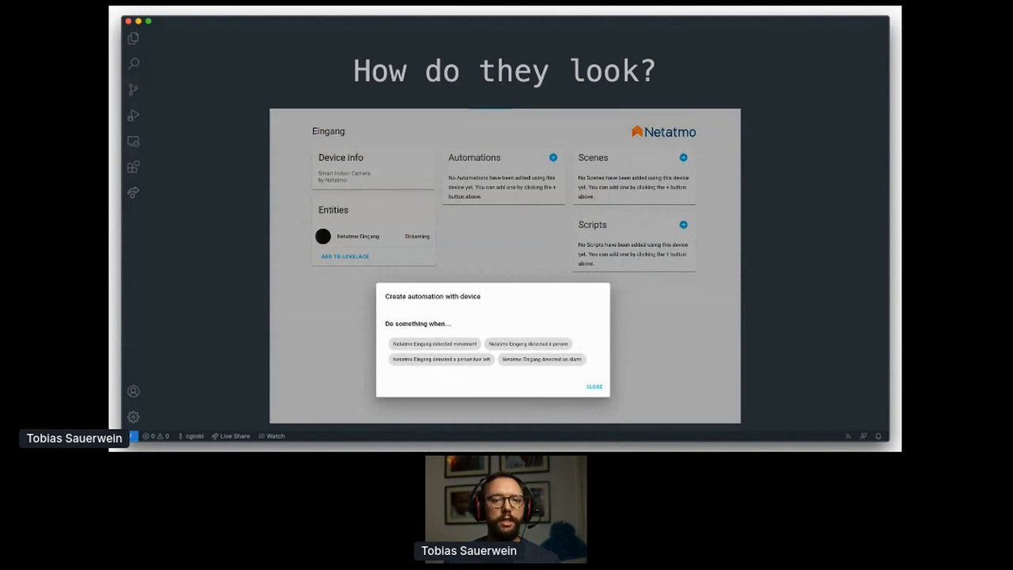
mouse_move(453, 346)
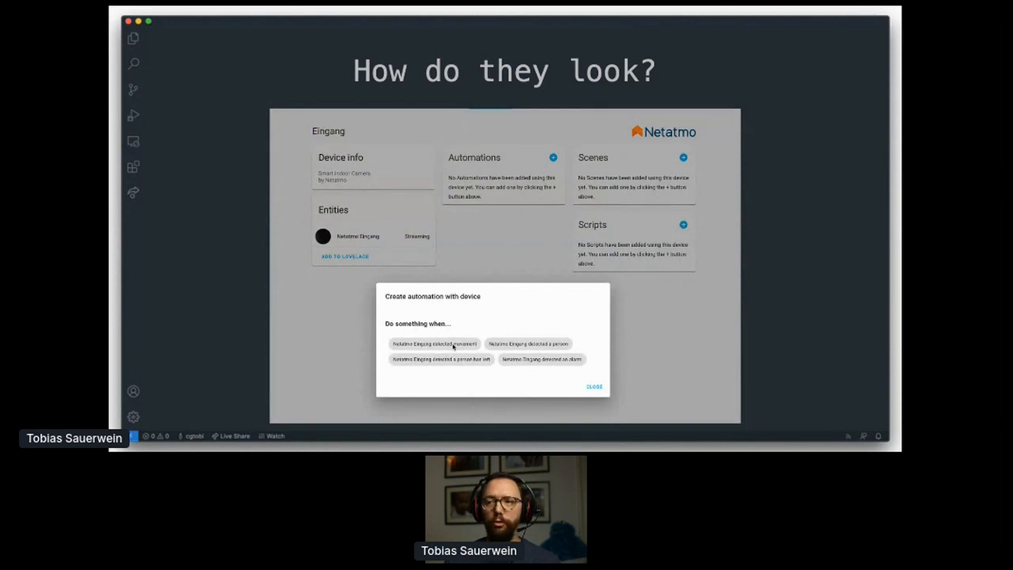
left_click(434, 344)
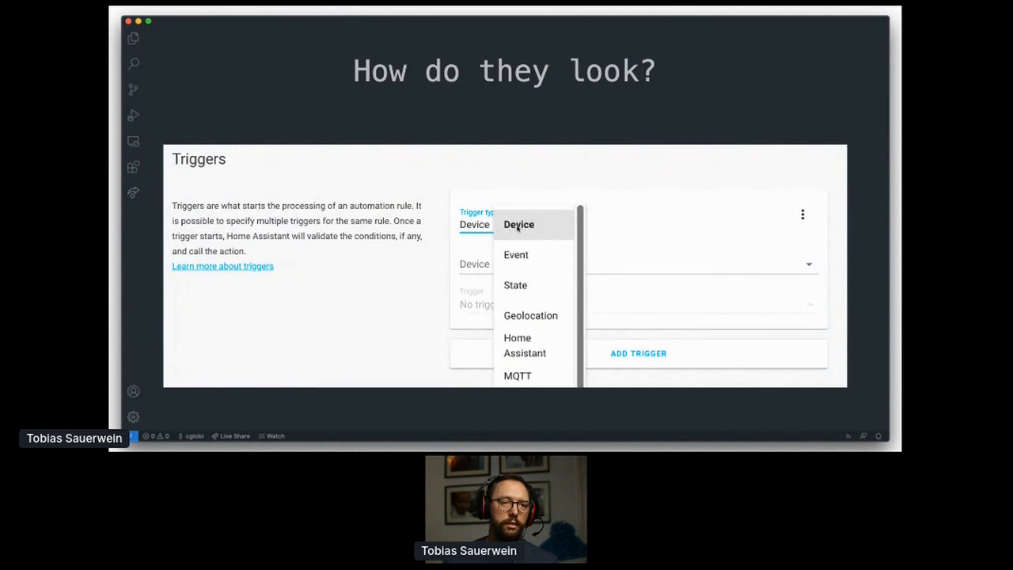
Select Eingang as the trigger device, keeping movement as the trigger.
left_click(518, 224)
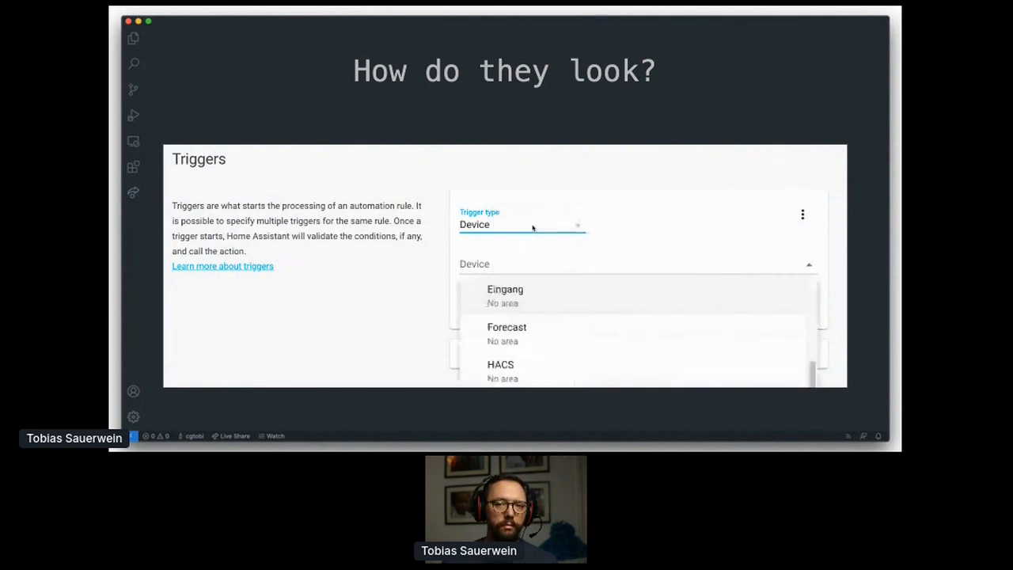
mouse_move(580, 300)
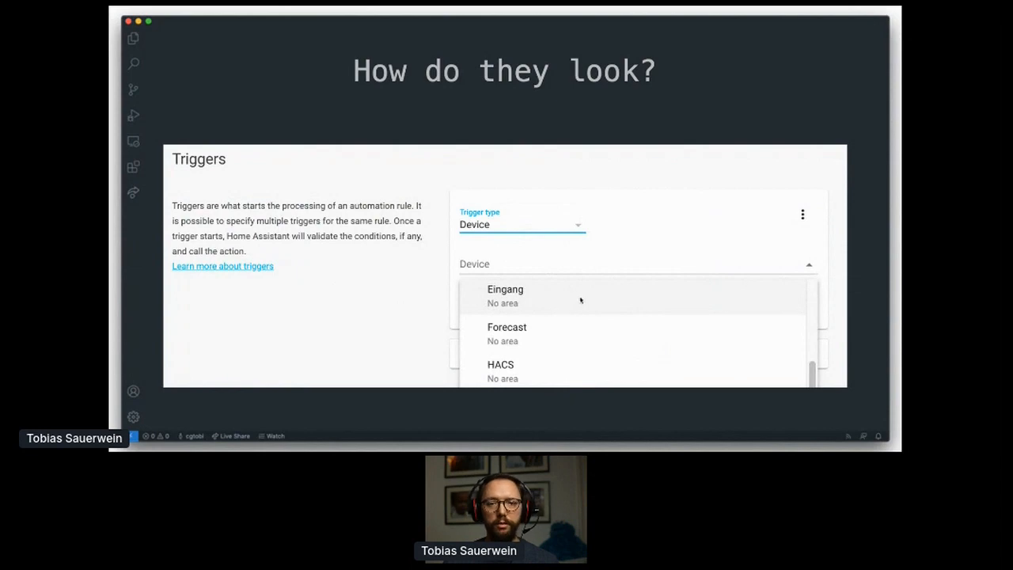
left_click(505, 289)
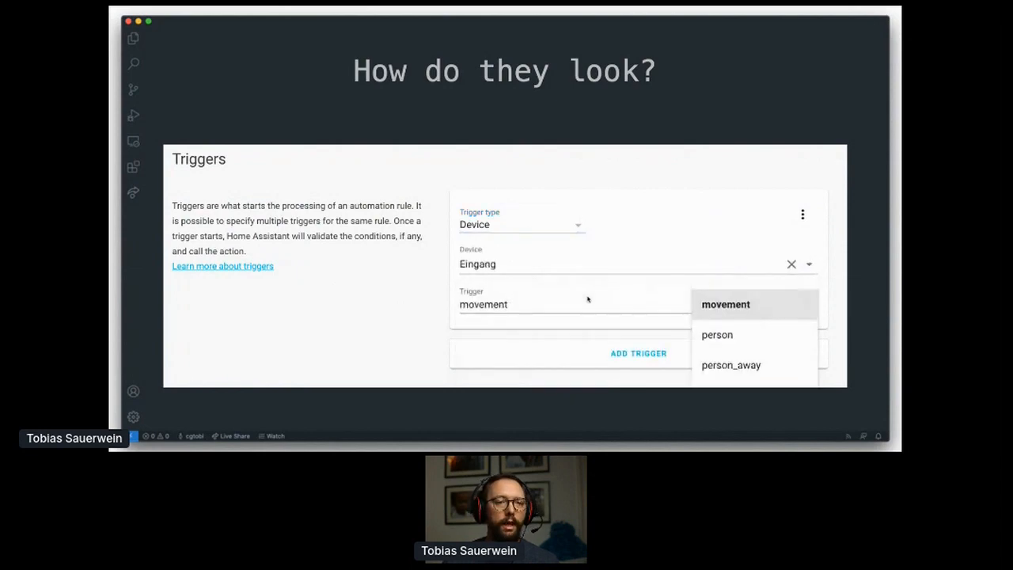
mouse_move(754, 313)
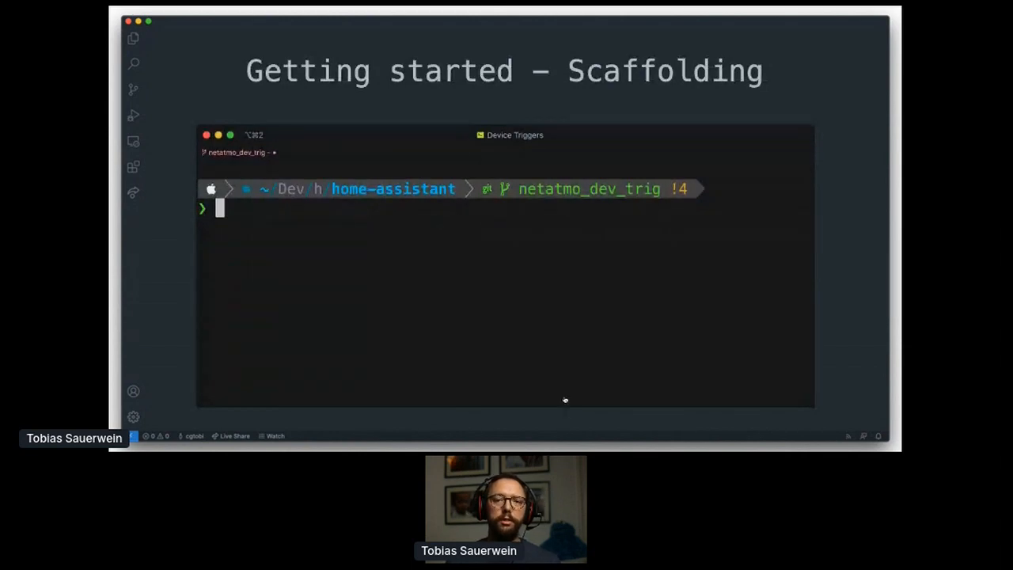
Enter 'python3 -m script.scaffold device_trigger' at the prompt without running it.
type("py")
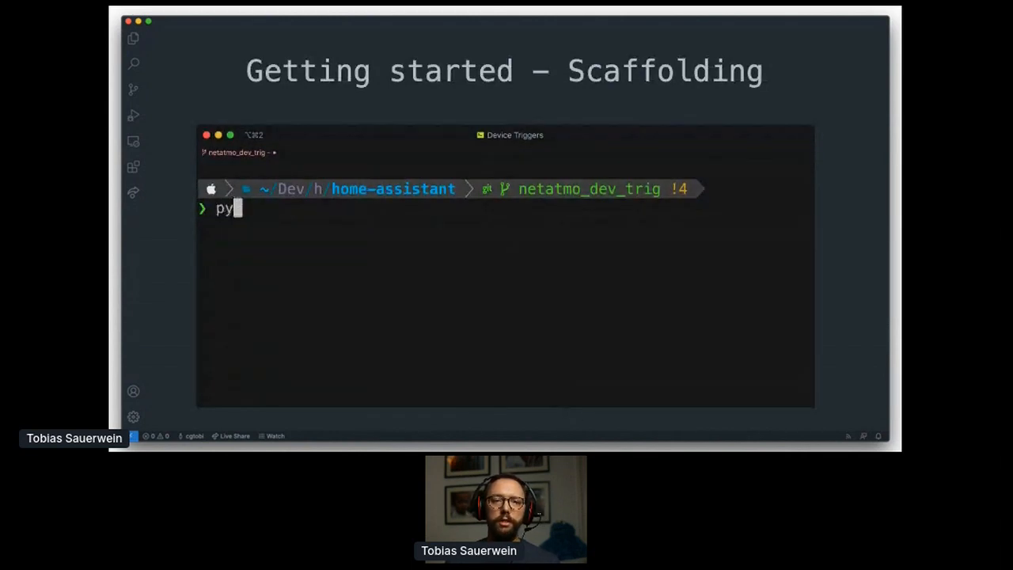
type("thon3 -m sc")
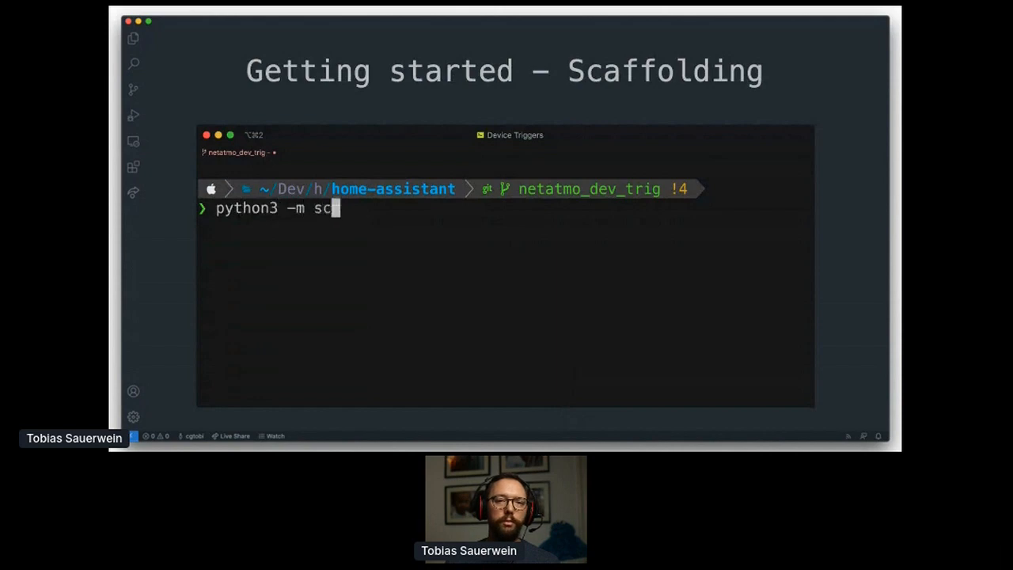
type("ript.scaffol")
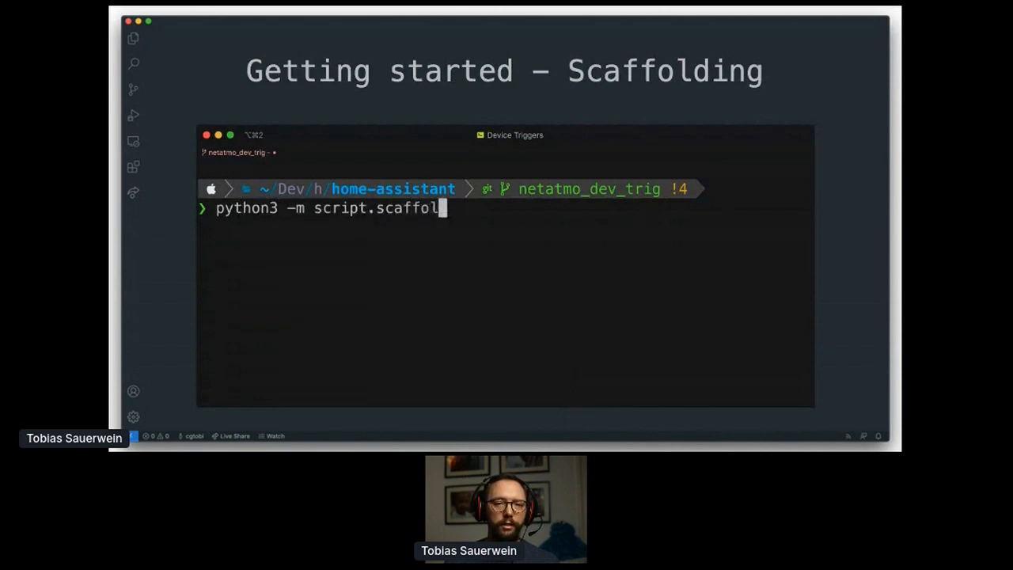
type("d de")
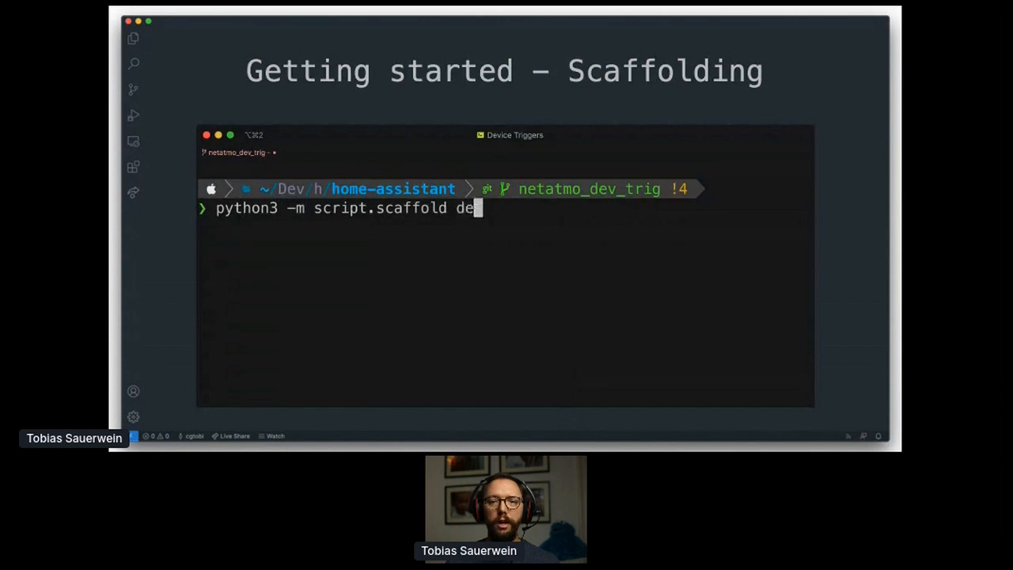
type("vice_trigger")
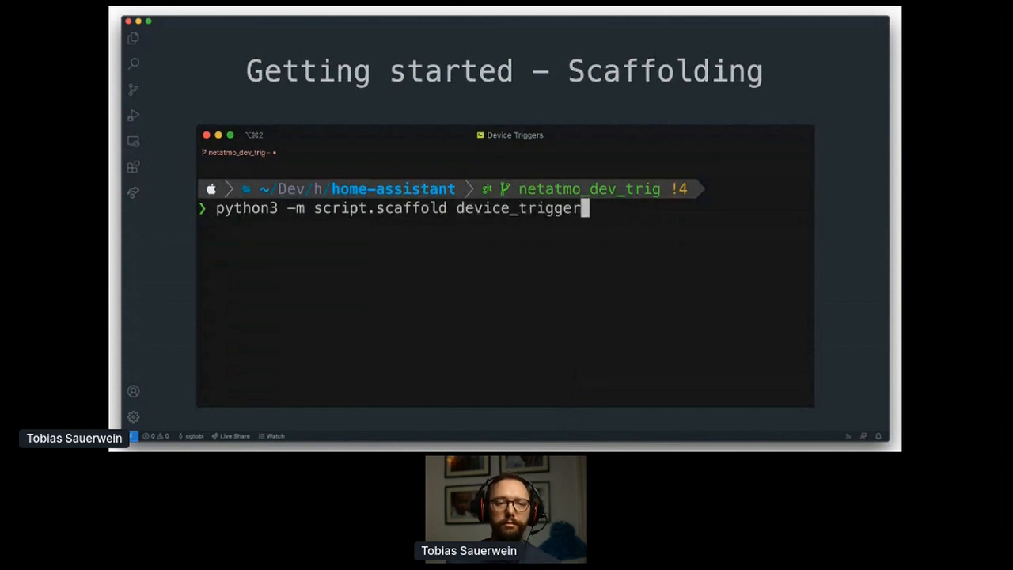